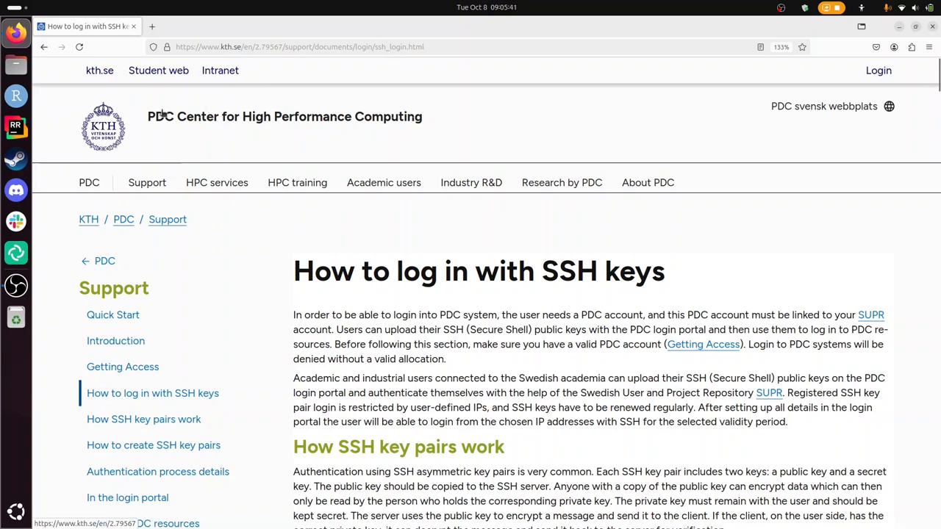
mouse_move(171, 125)
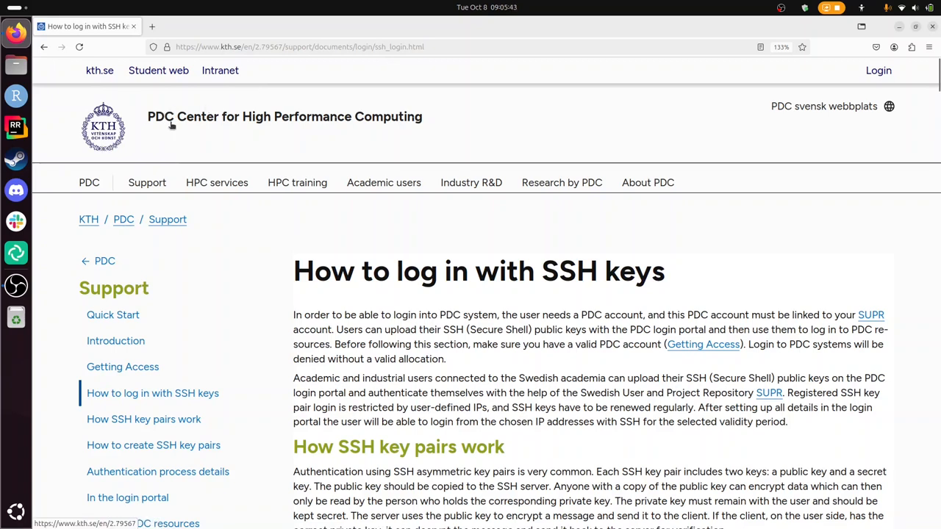
mouse_move(103, 130)
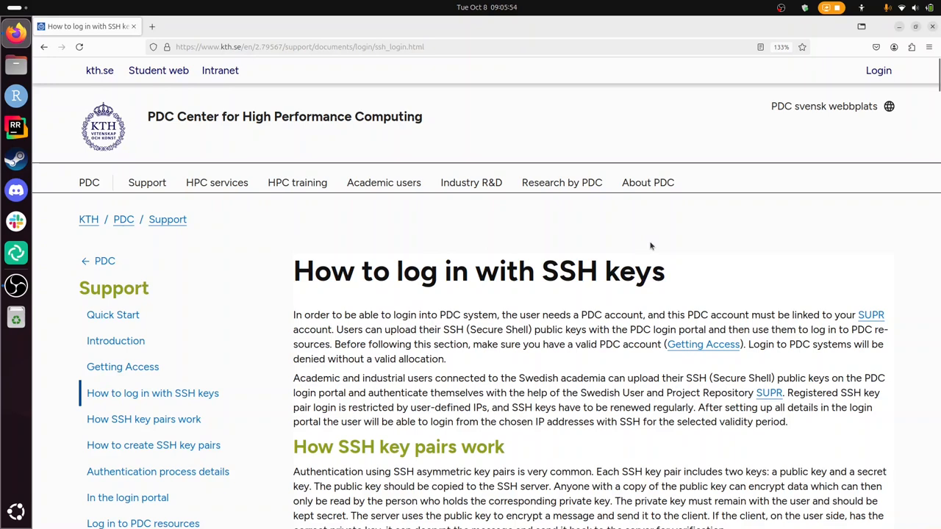
Scroll through the SSH login guide down to the Generating SSH keys link.
scroll(down, 3)
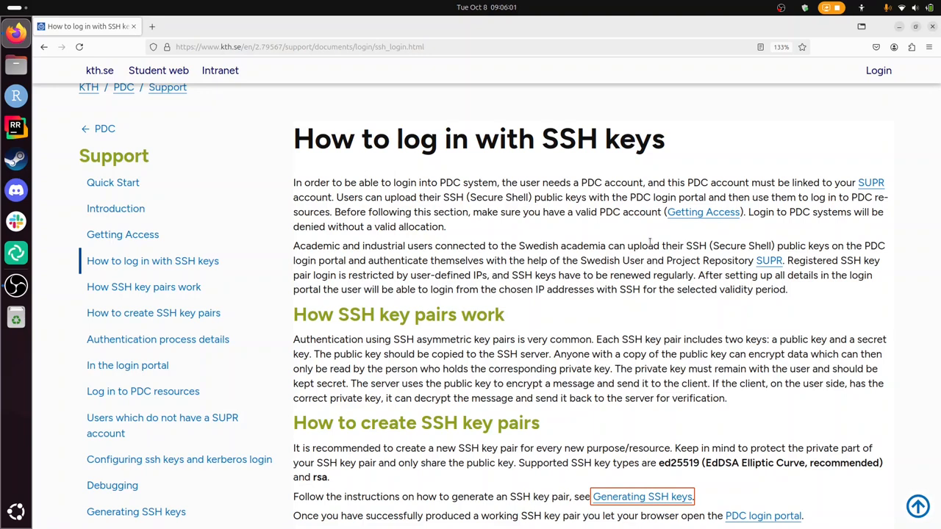
scroll(down, 3)
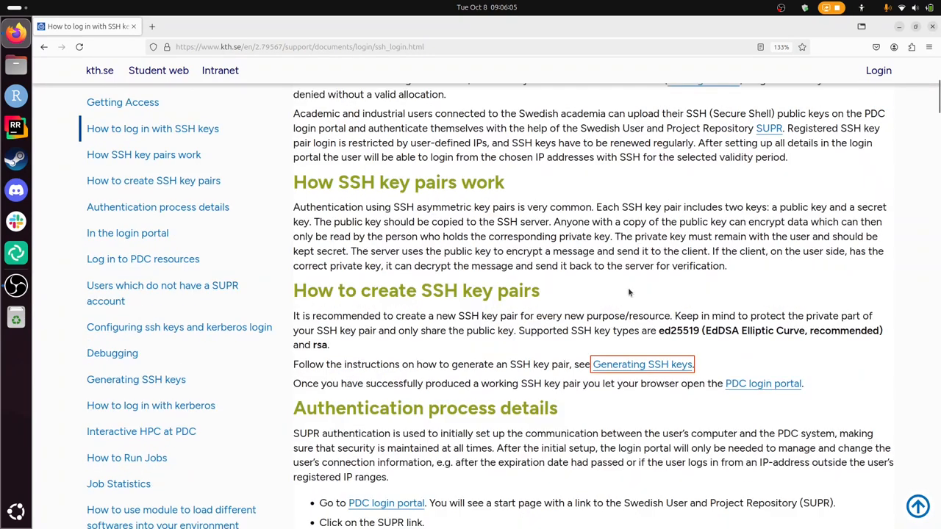
scroll(down, 3)
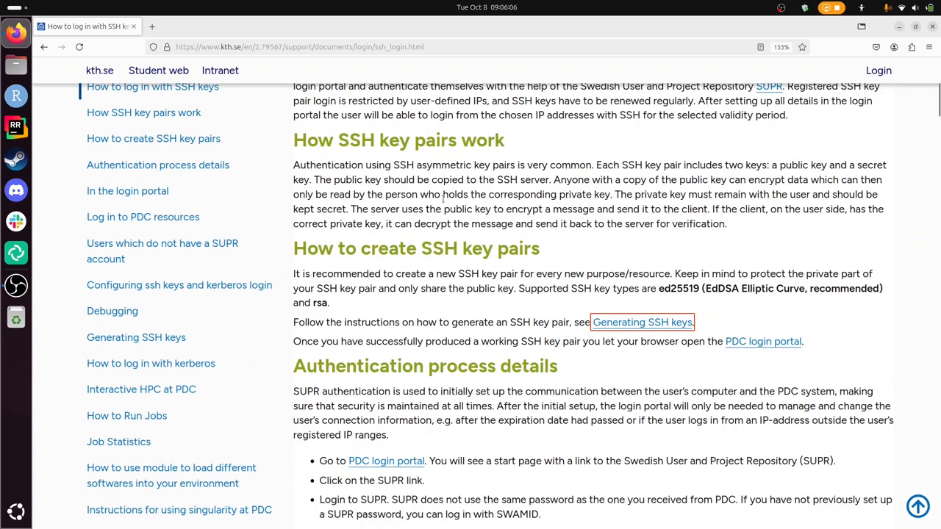
scroll(down, 3)
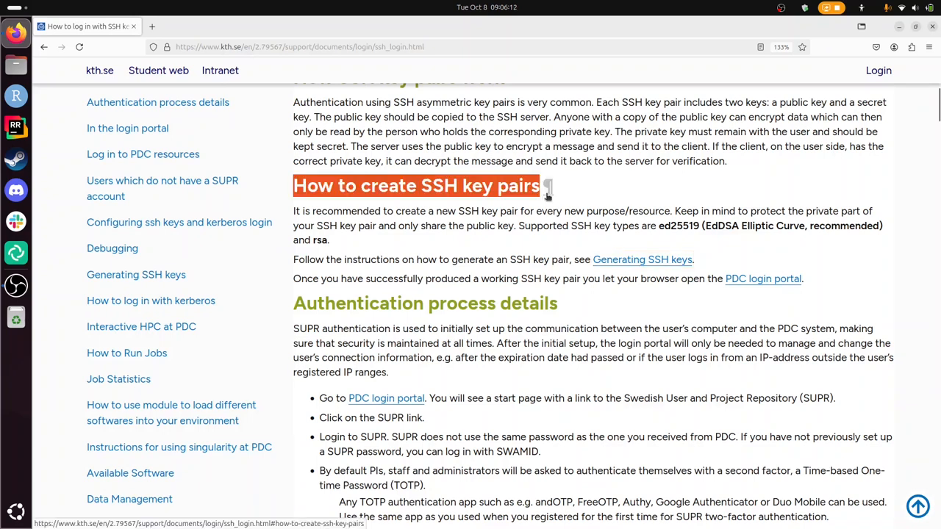
scroll(down, 3)
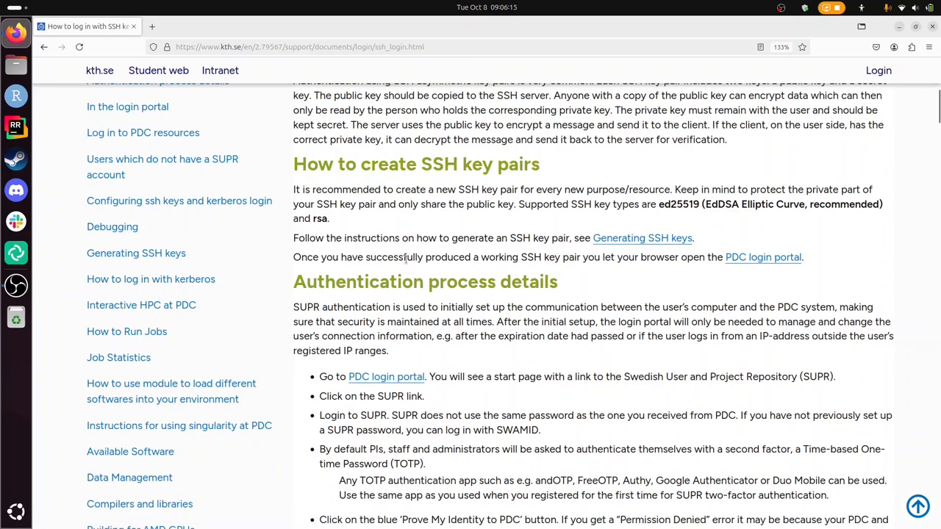
scroll(down, 3)
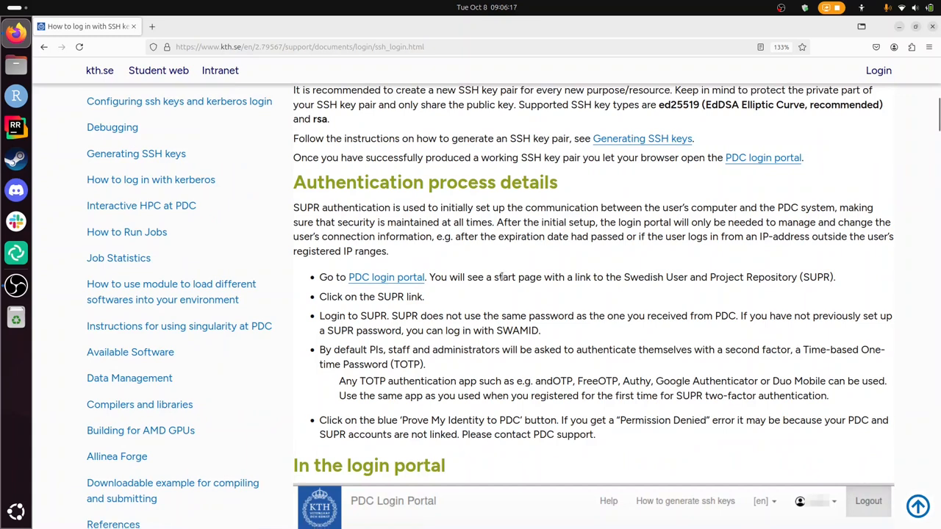
scroll(down, 3)
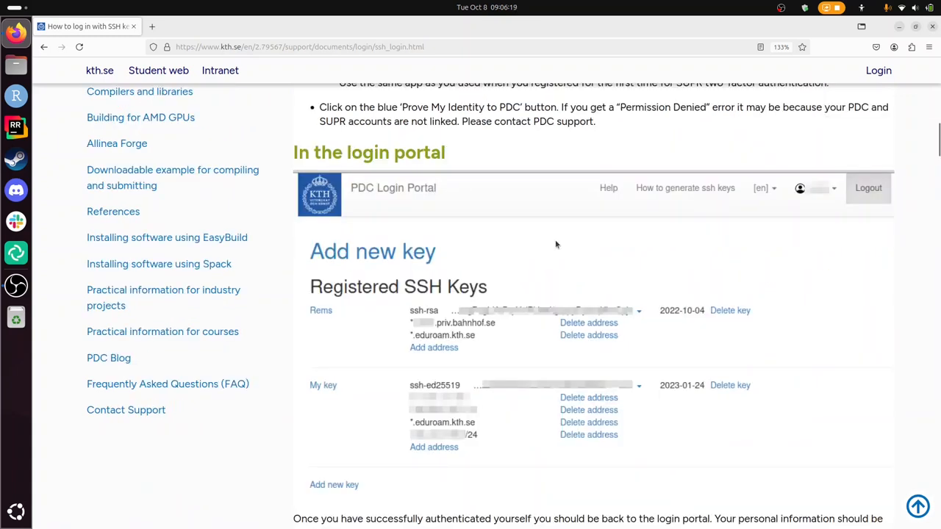
scroll(down, 3)
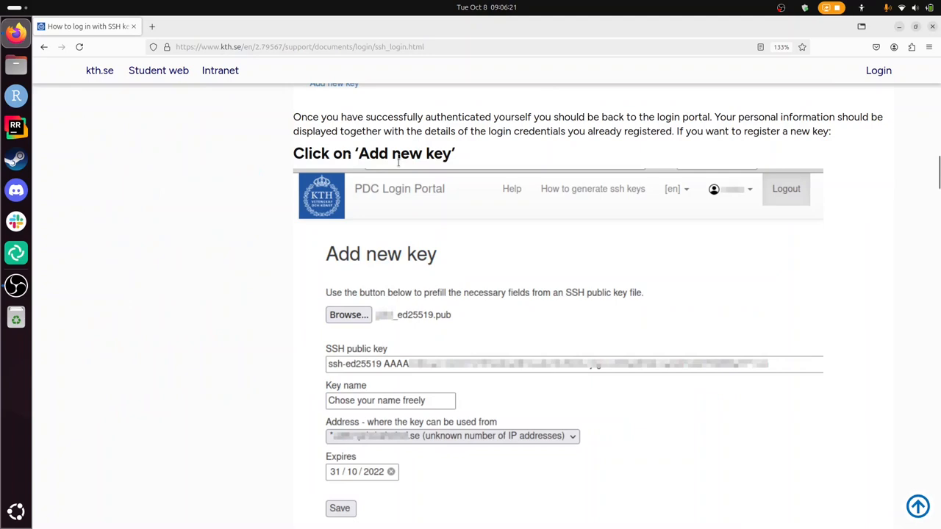
scroll(down, 3)
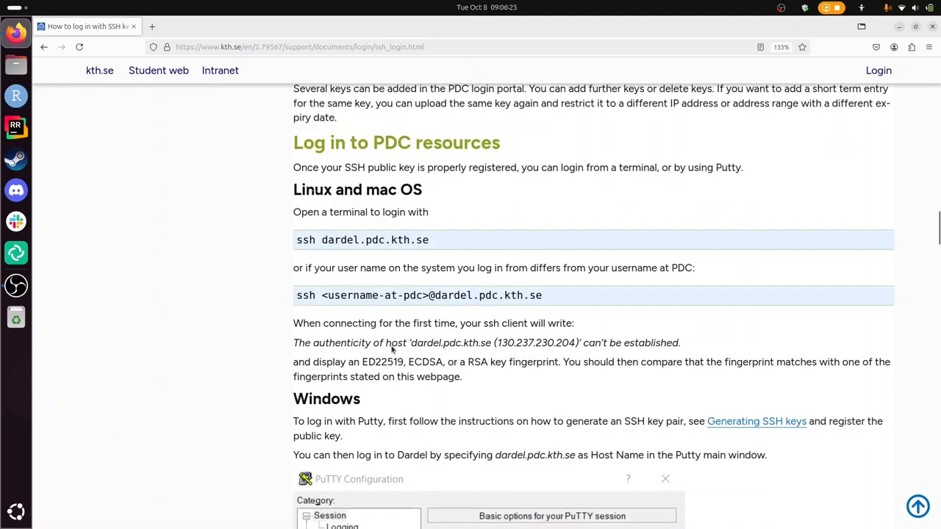
mouse_move(32, 227)
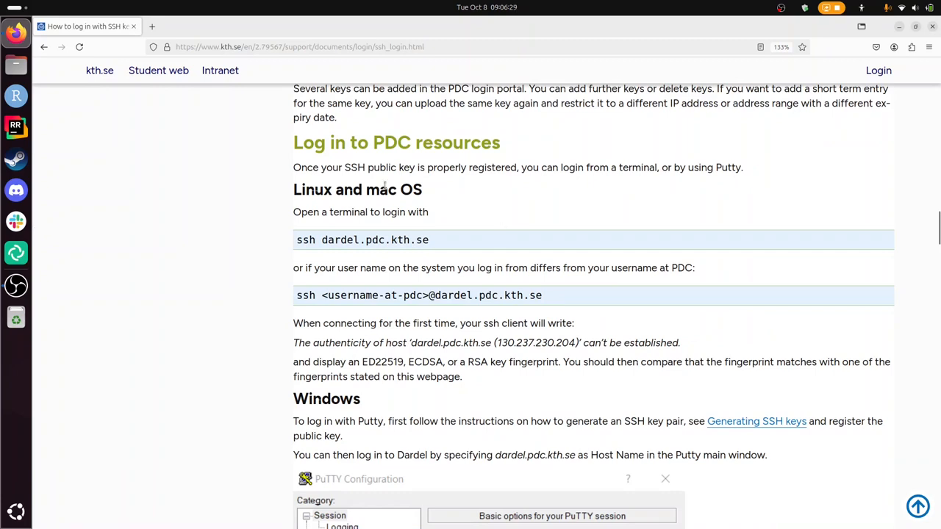
mouse_move(517, 233)
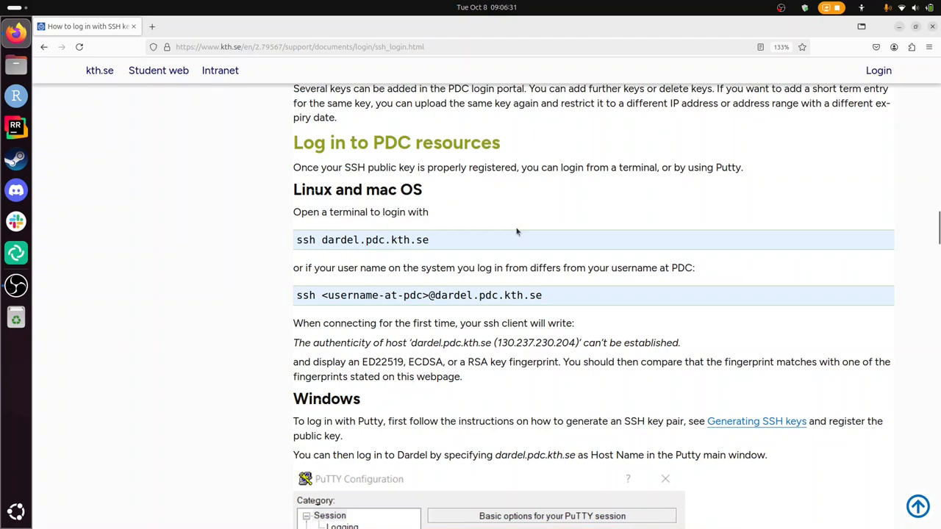
scroll(up, 3)
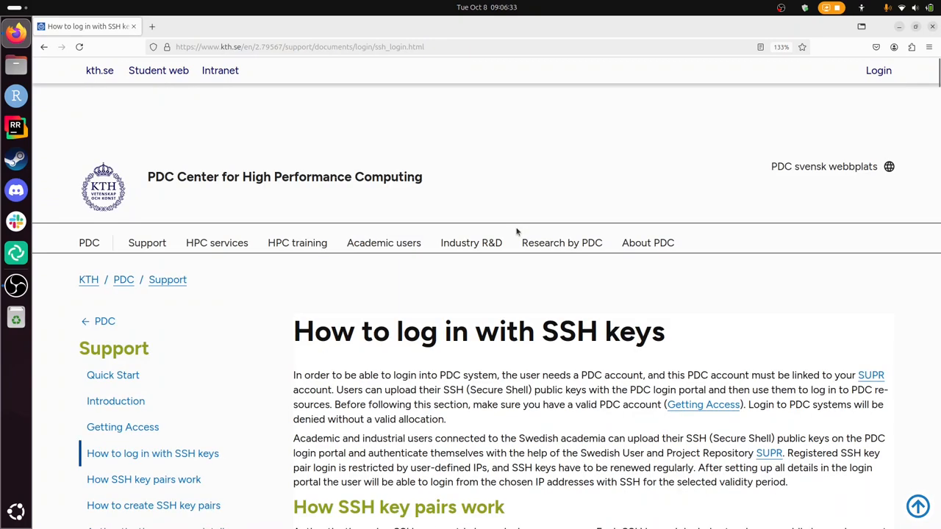
scroll(down, 3)
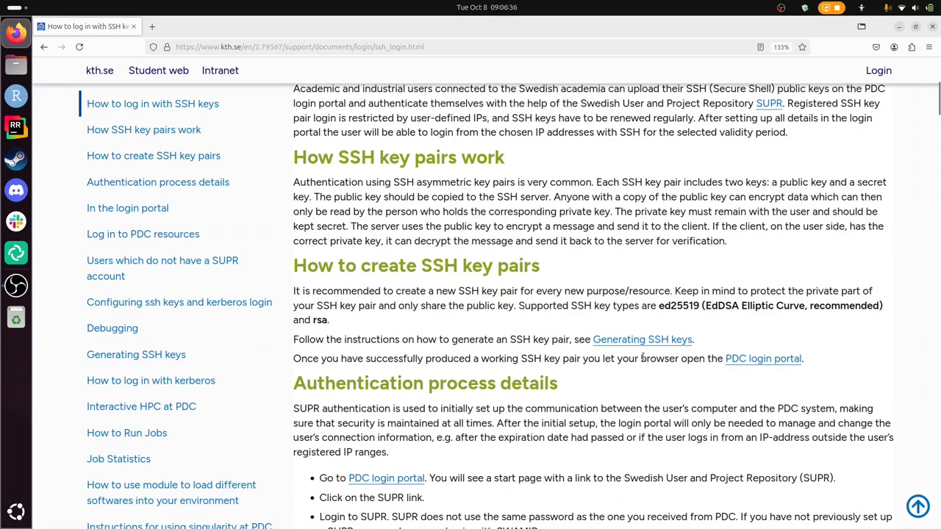
Follow the Generating SSH keys link and bring its Linux/macOS terminal commands into view.
click(641, 339)
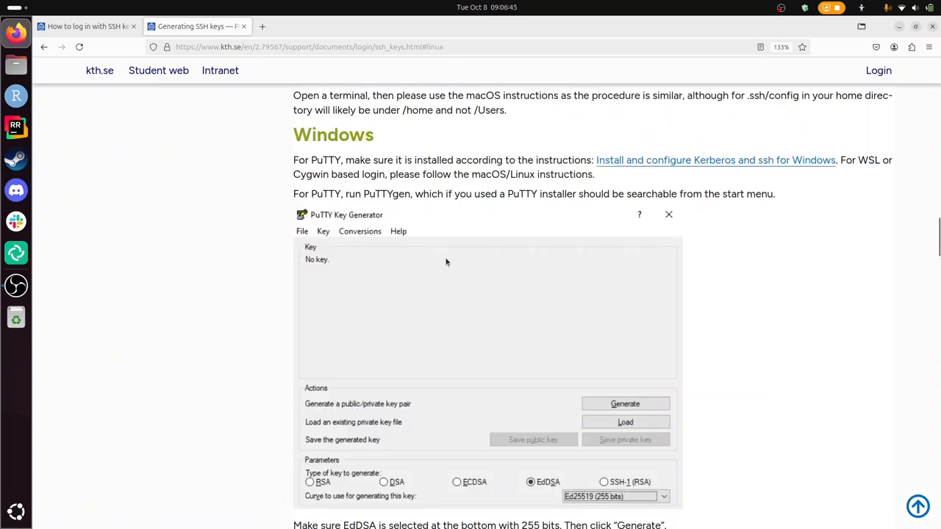
scroll(down, 3)
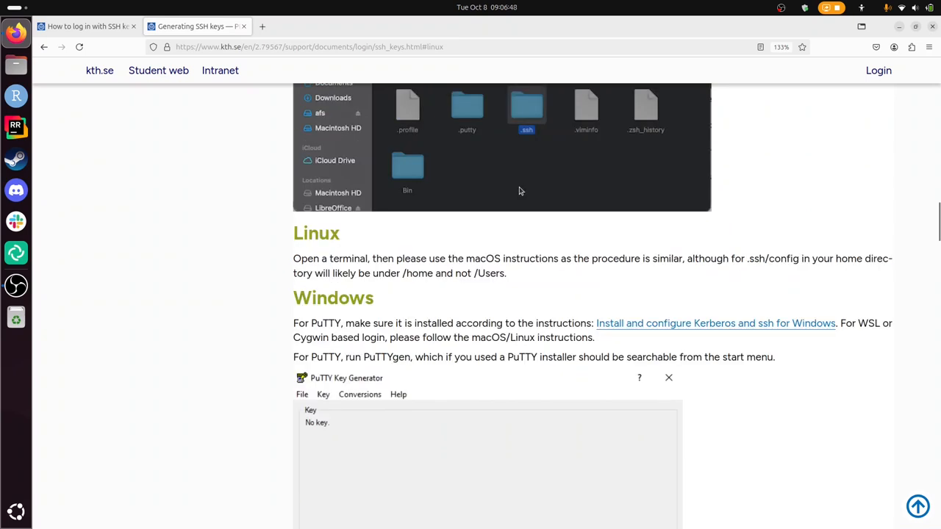
scroll(down, 3)
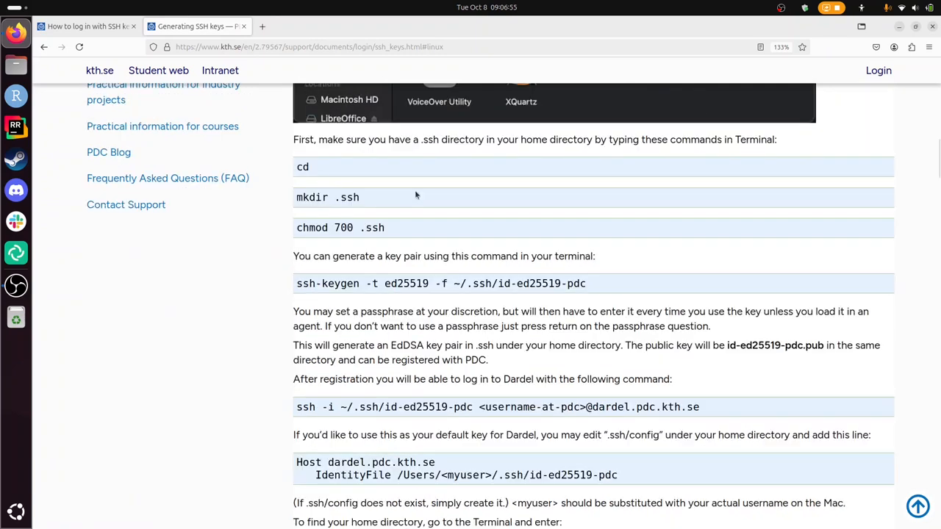
Start a terminal beside the guide and run cd ~ and mkdir .ssh in the home directory.
click(16, 315)
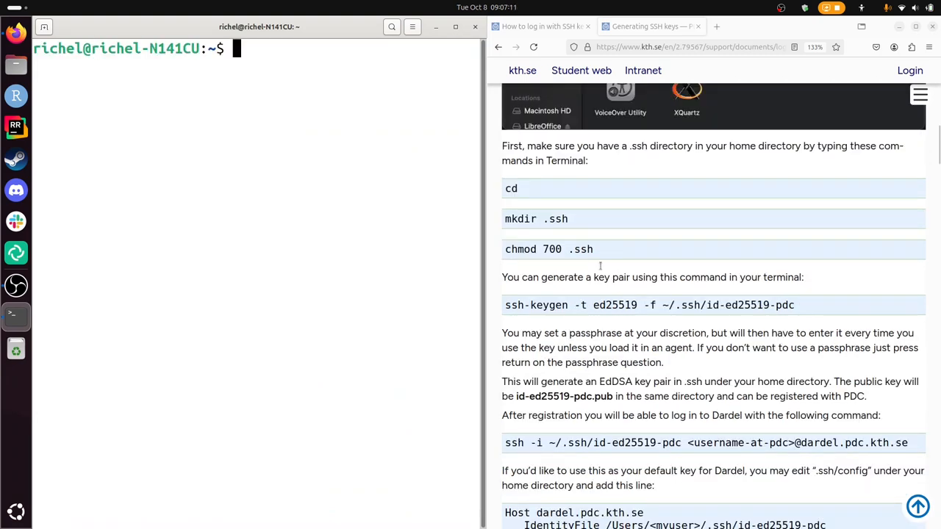
text(cd ~)
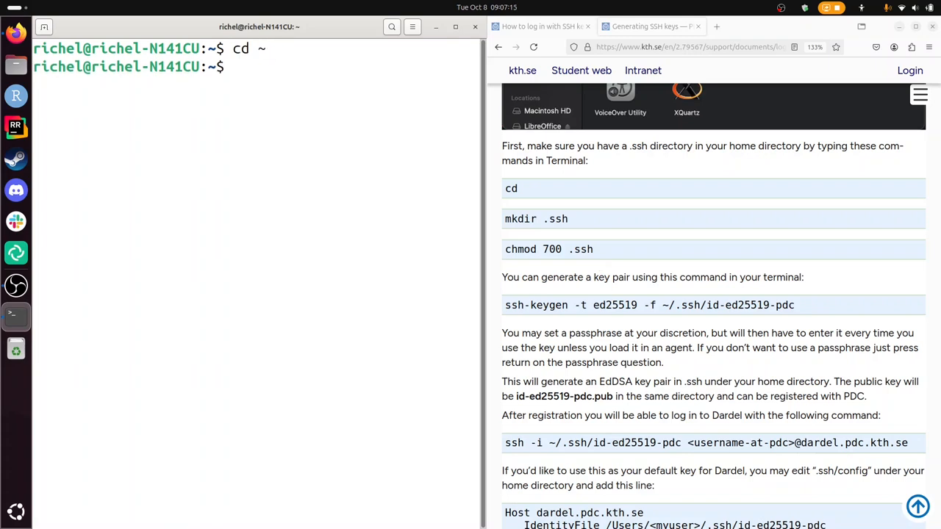
text(mkdir .ssh)
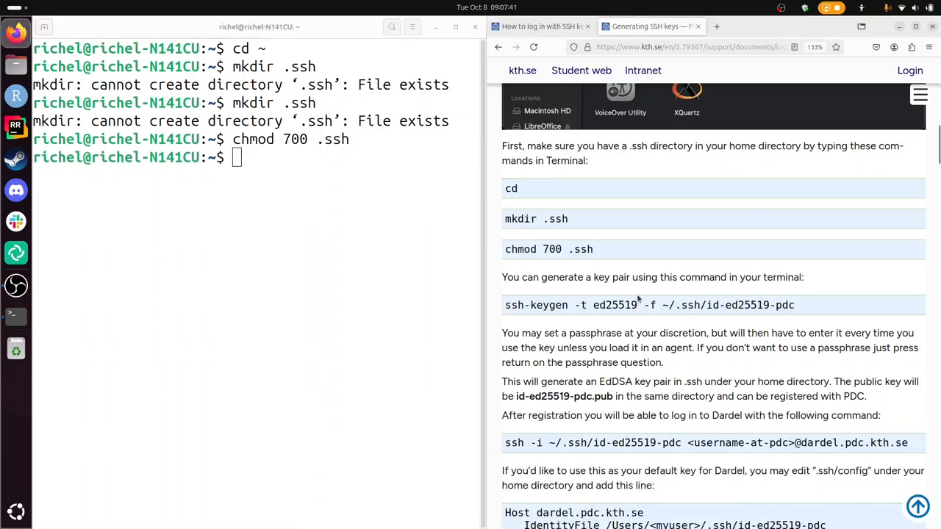
Run ssh-keygen -t ed25519 -f ~/.ssh/id-ed25519-pdc from the guide to create the key pair.
drag(505, 304, 765, 304)
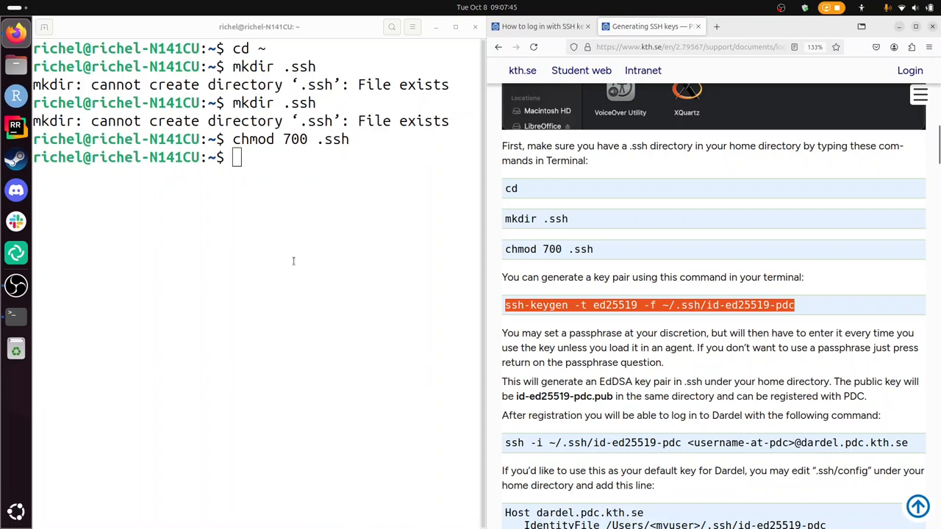
text(ssh-keygen -t ed25519 -f ~/.ssh/id-ed25519-pdc)
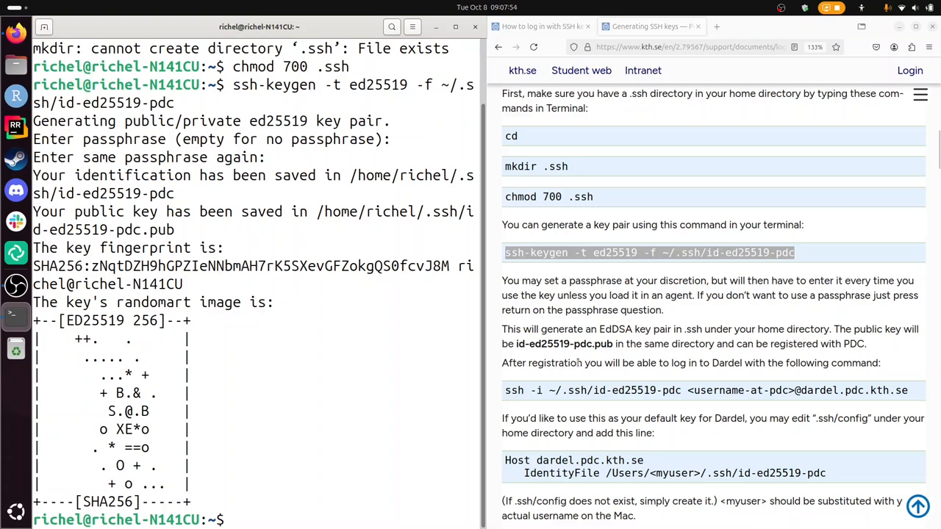
scroll(down, 3)
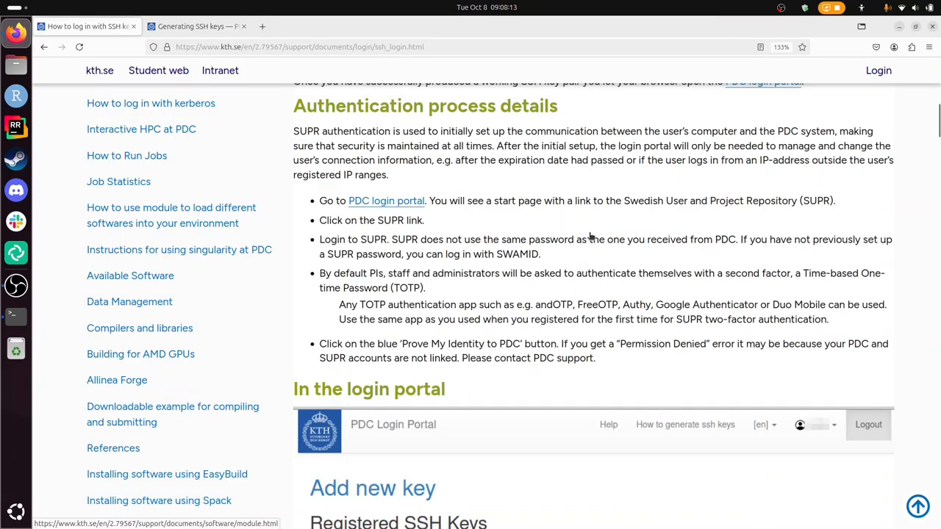
Follow the guide's PDC login portal link to the portal start page.
click(385, 200)
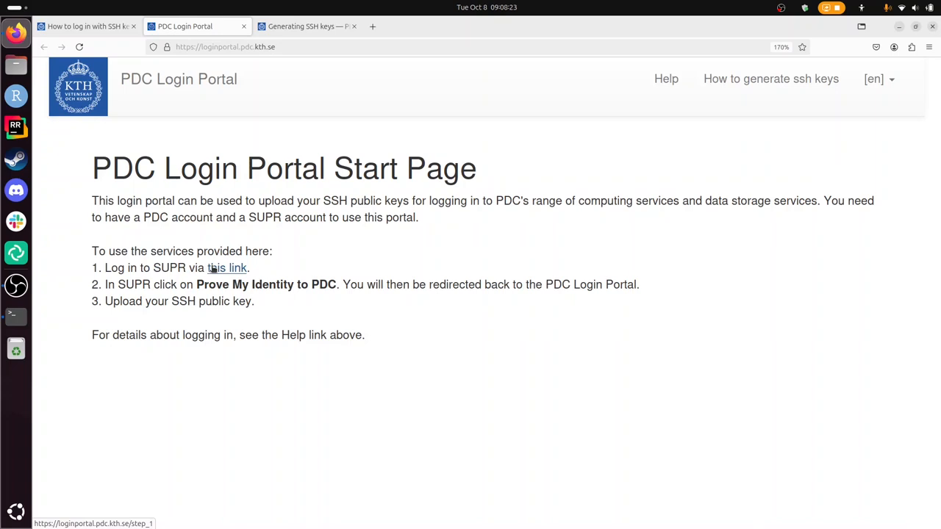
Go into SUPR from the portal and choose Login using Federation (including SWAMID).
click(226, 268)
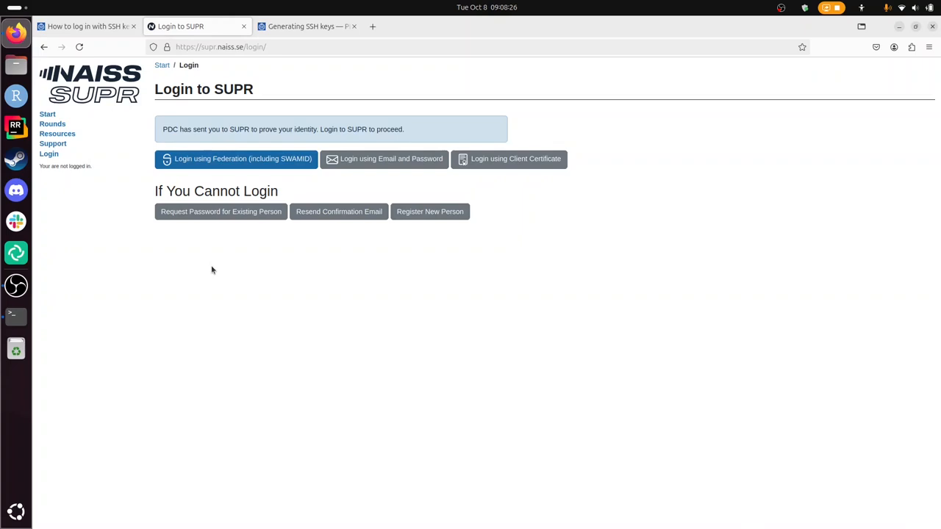
click(235, 159)
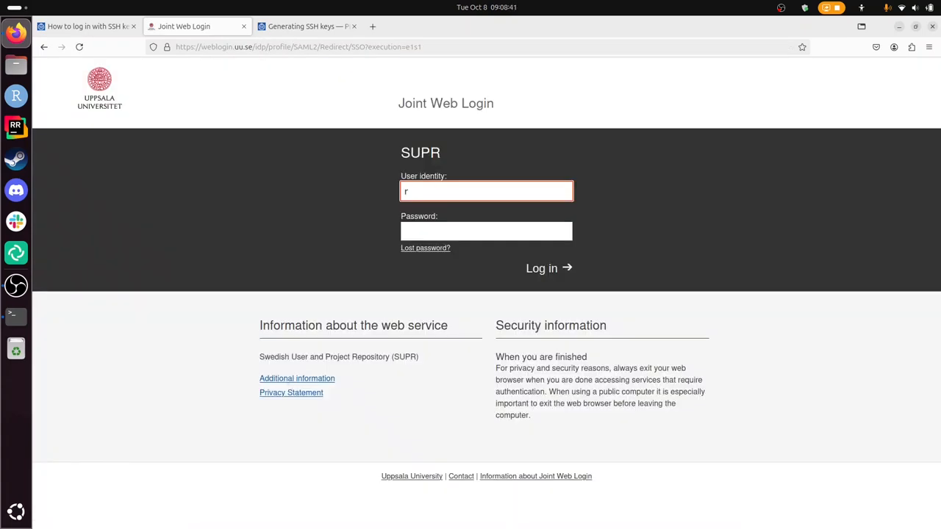
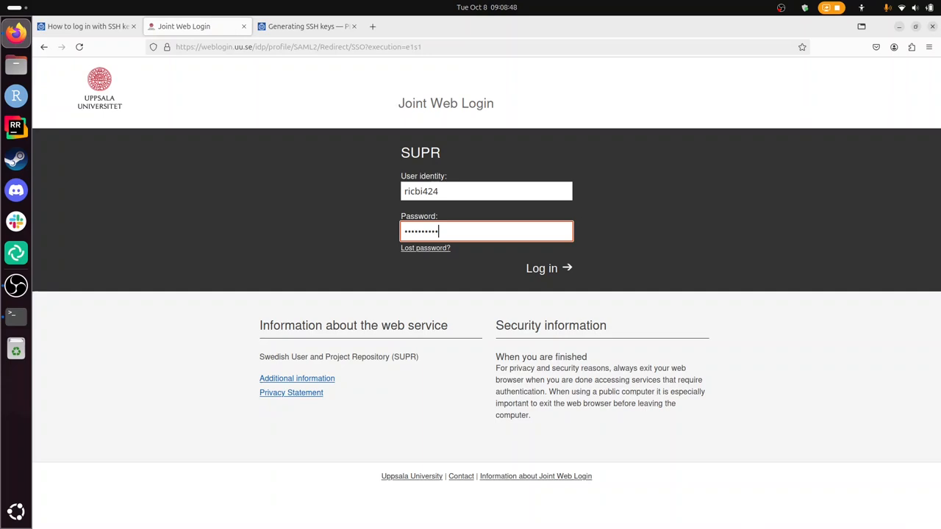
click(548, 268)
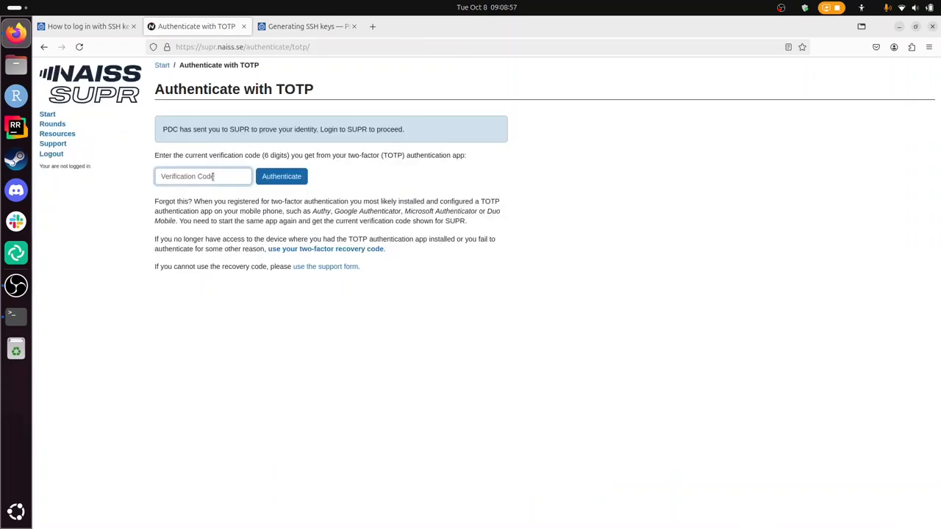
click(202, 176)
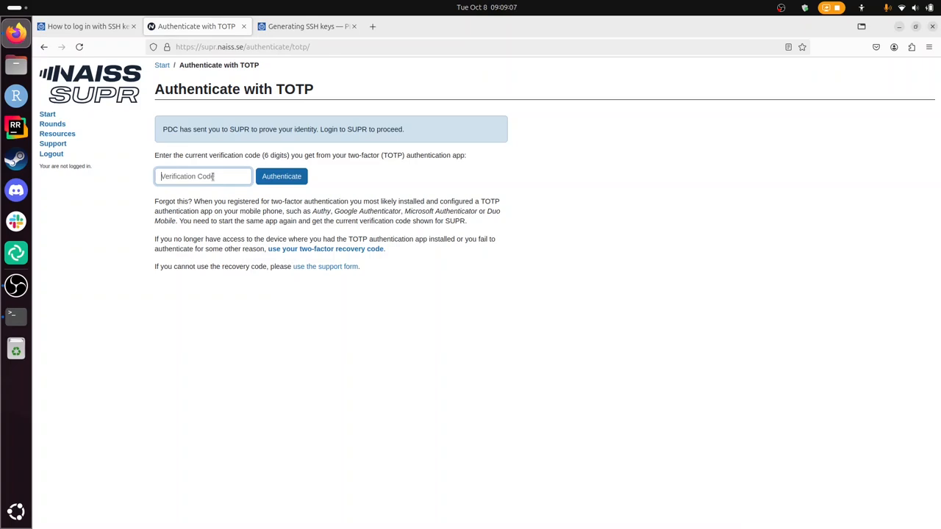
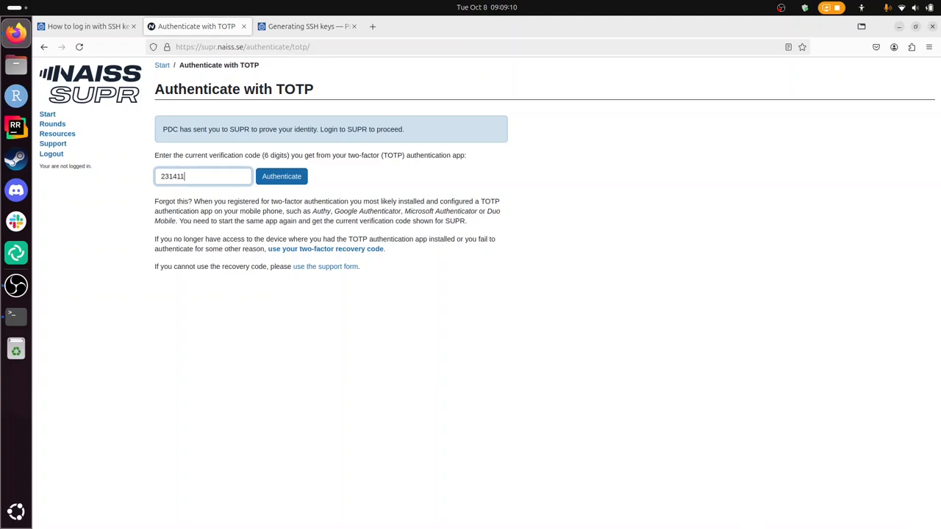
click(283, 176)
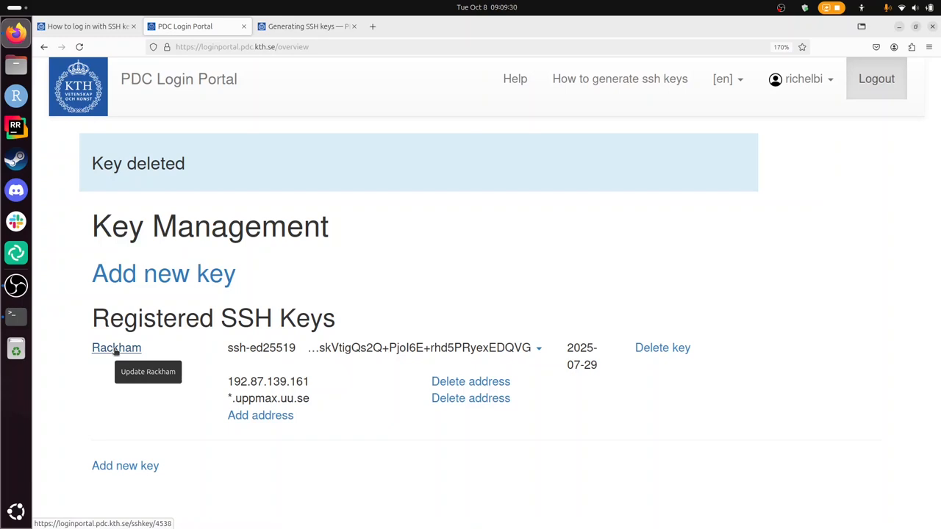
mouse_move(301, 27)
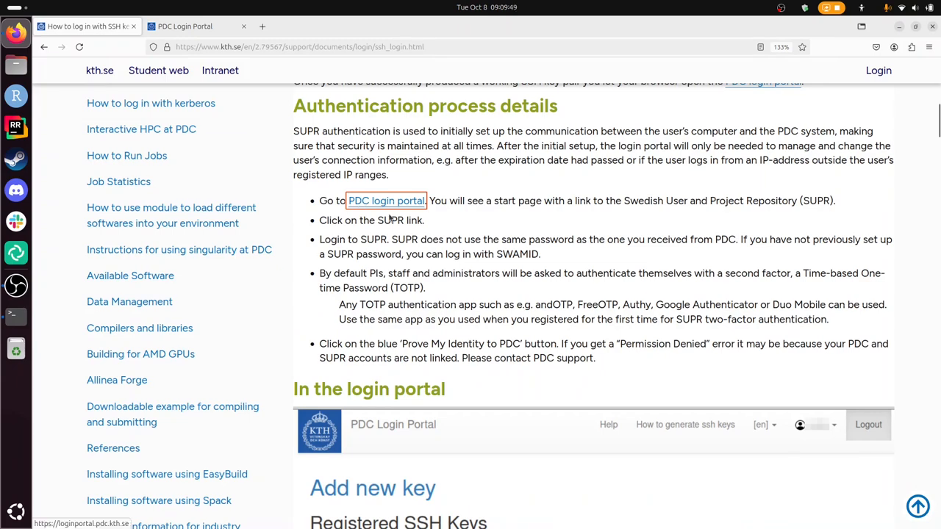
Review the guide's 'Click on Add new key' steps for registering a key in the portal.
scroll(down, 3)
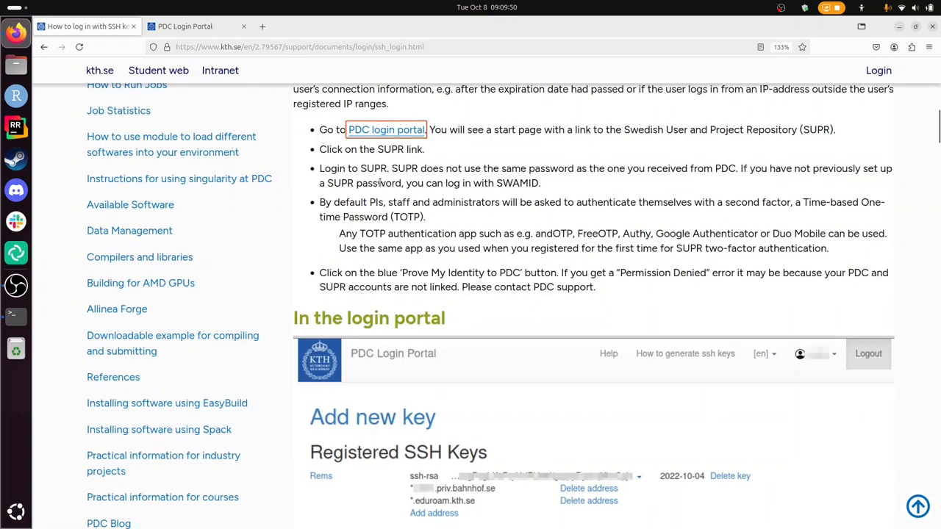
scroll(down, 3)
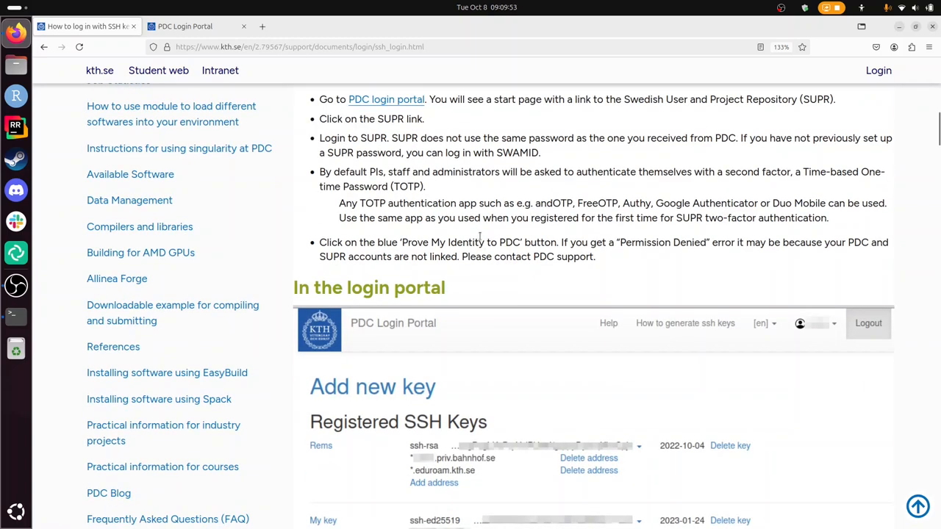
scroll(down, 3)
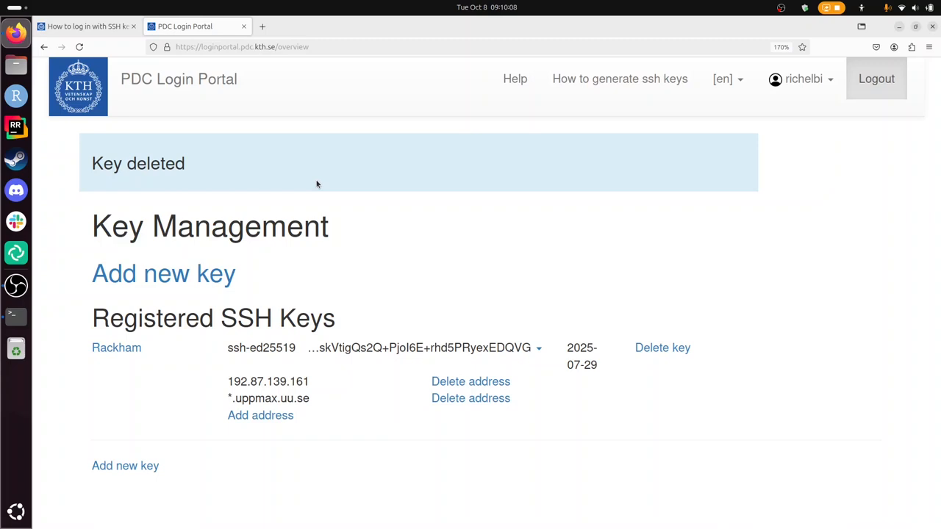
click(163, 274)
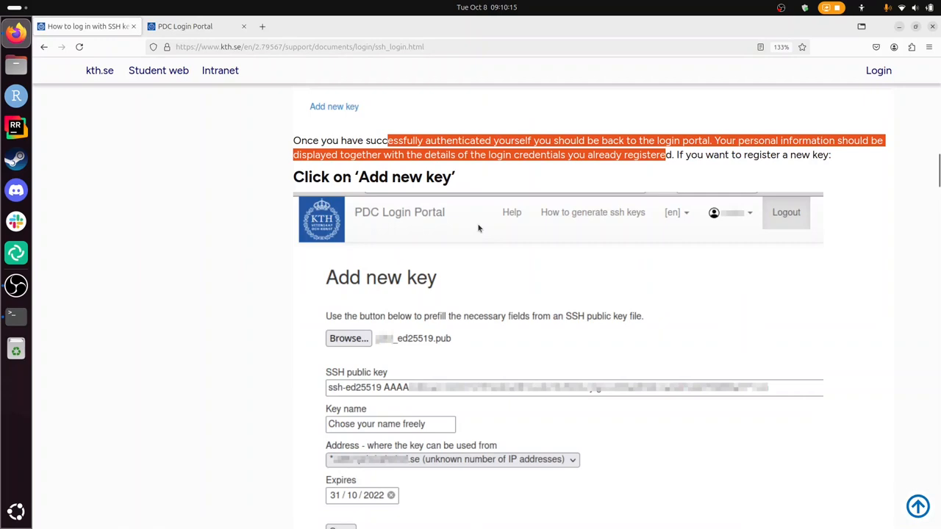
scroll(down, 3)
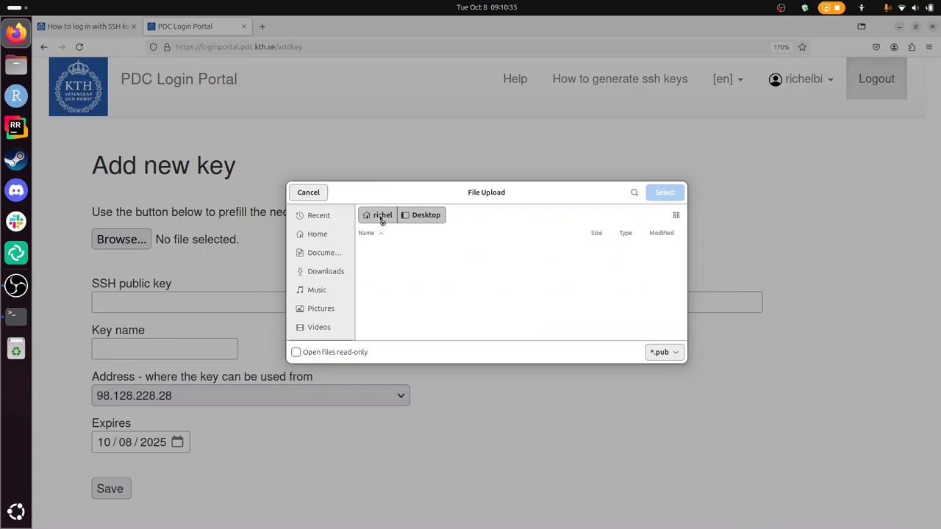
Browse the upload dialog into the home folder toward .ssh and id-ed25519-pdc.pub.
click(317, 234)
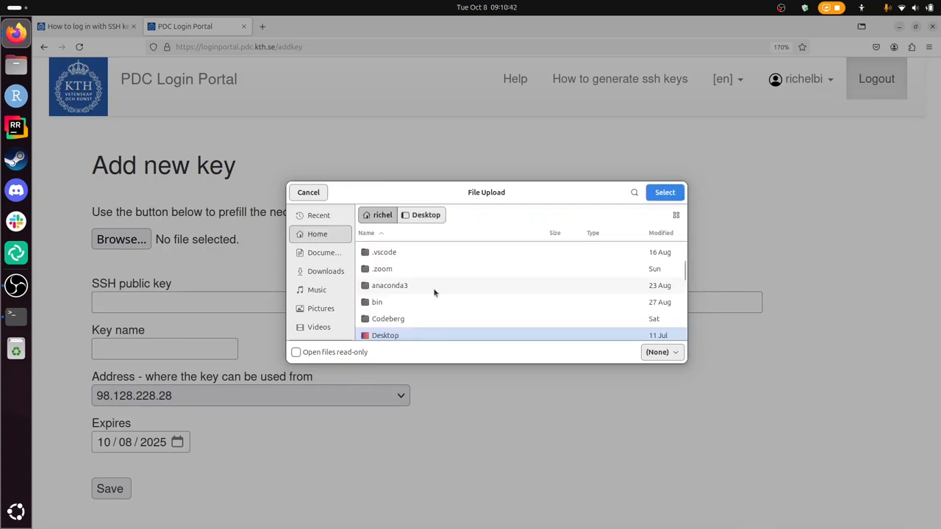
scroll(down, 3)
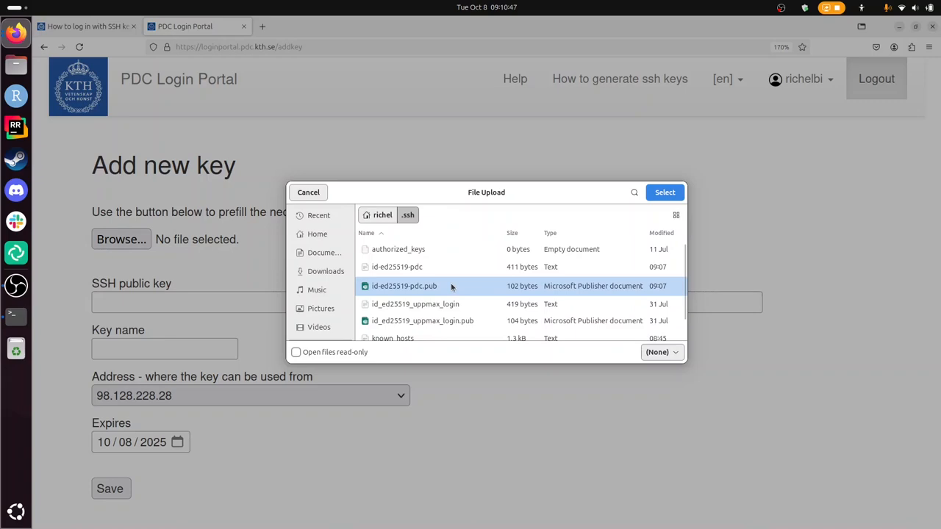
mouse_move(643, 217)
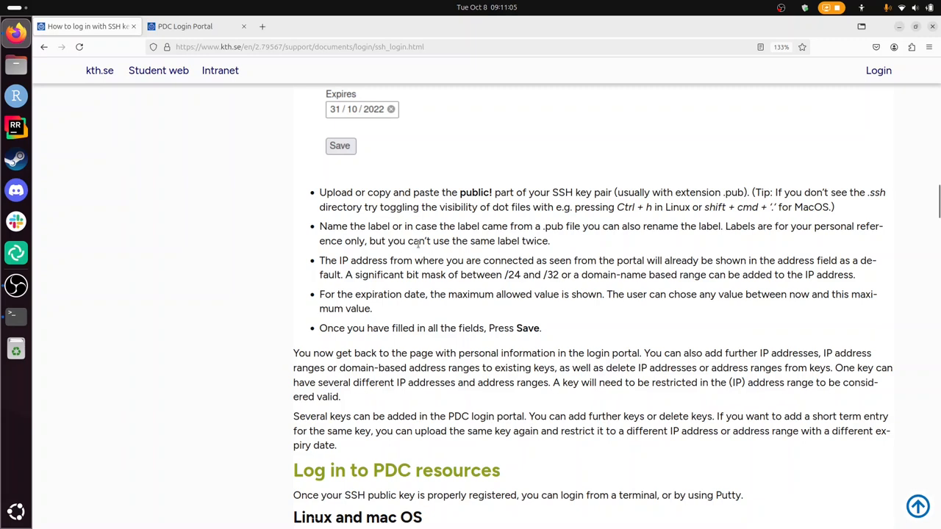
Read the guide's upload bullets and return to the Add new key form prefilled from id-ed25519-pdc.pub.
drag(333, 260, 577, 294)
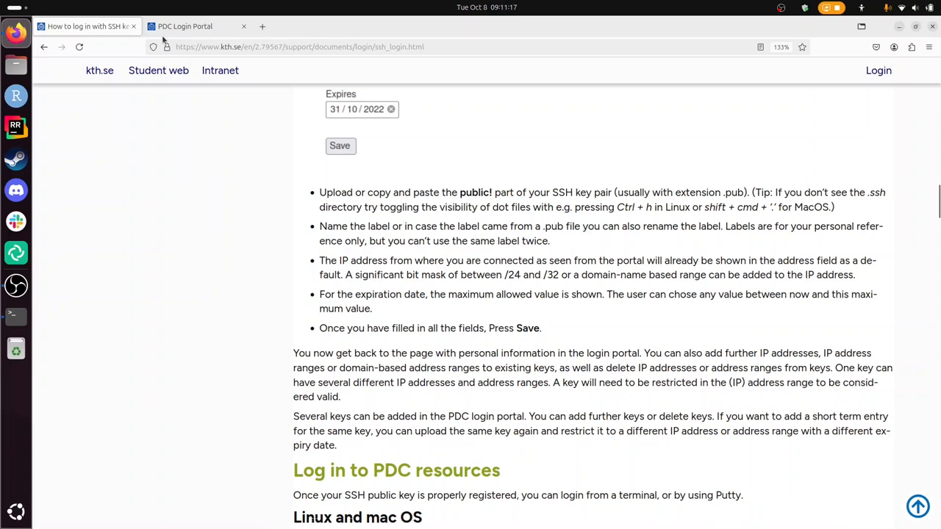
click(185, 26)
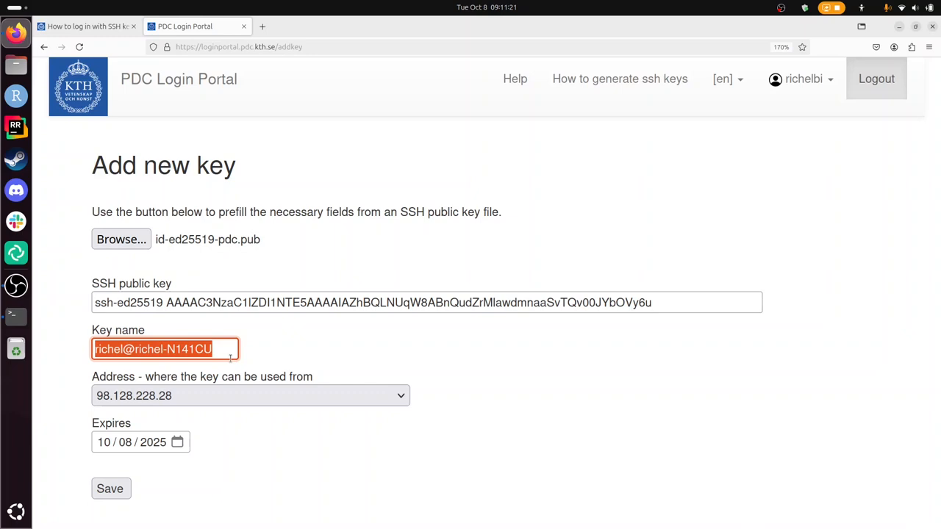
Name the new key 'Richel using Dardel' and save it in the PDC Login Portal.
text(Richel using Dardel)
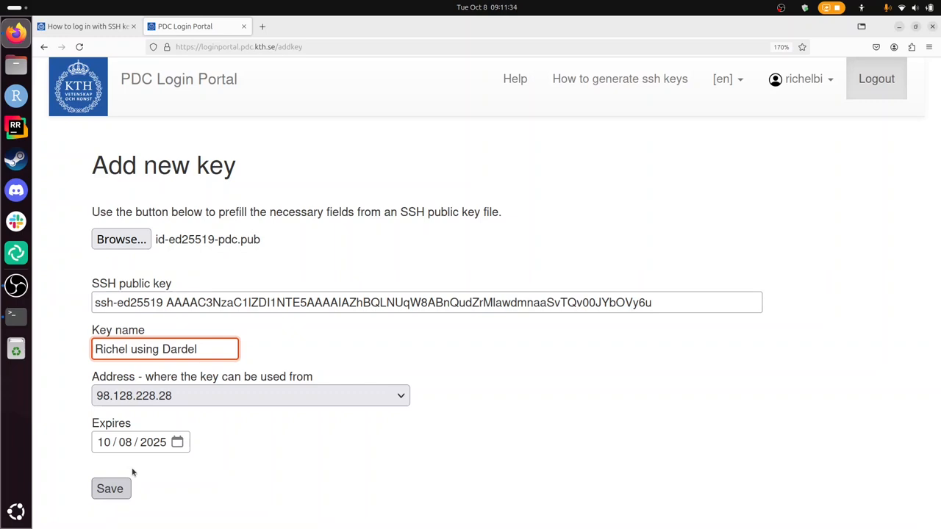
click(85, 27)
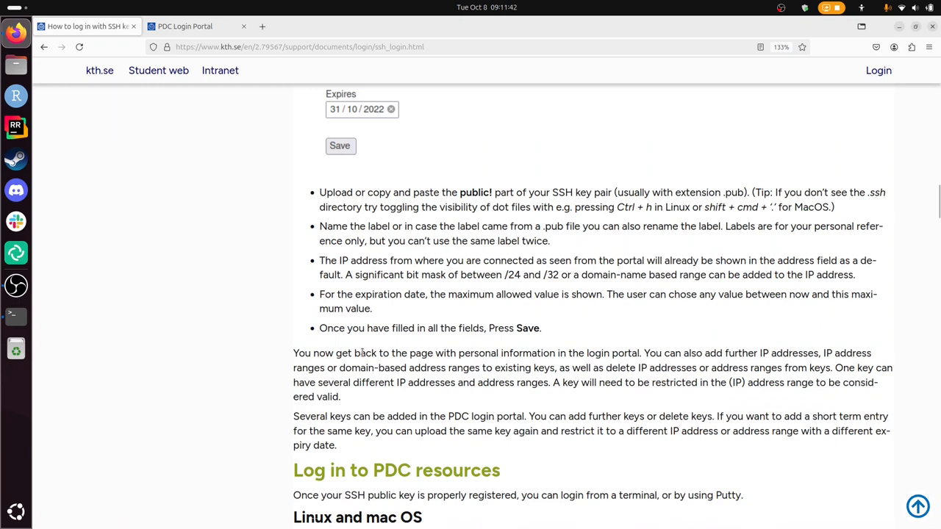
mouse_move(454, 329)
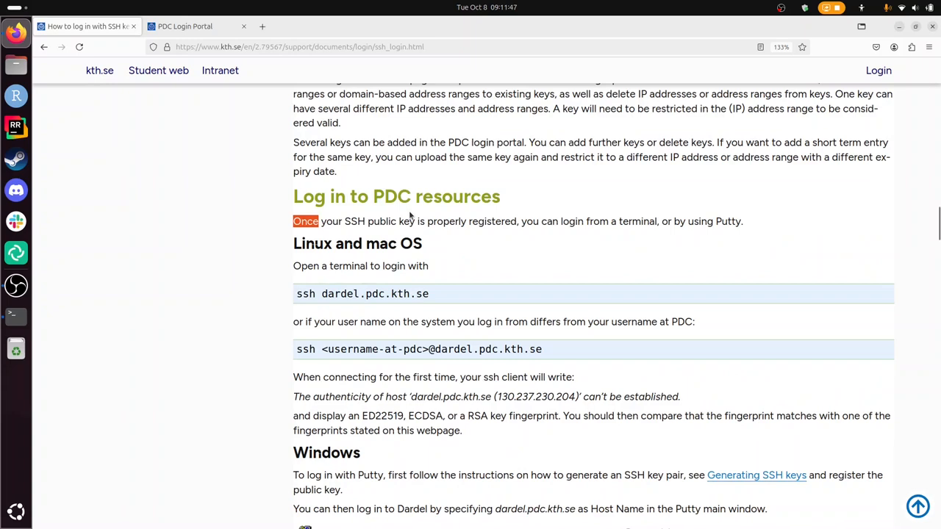
Highlight the 'Log in to PDC resources' sentences about terminal login once the key is registered.
drag(319, 221, 742, 221)
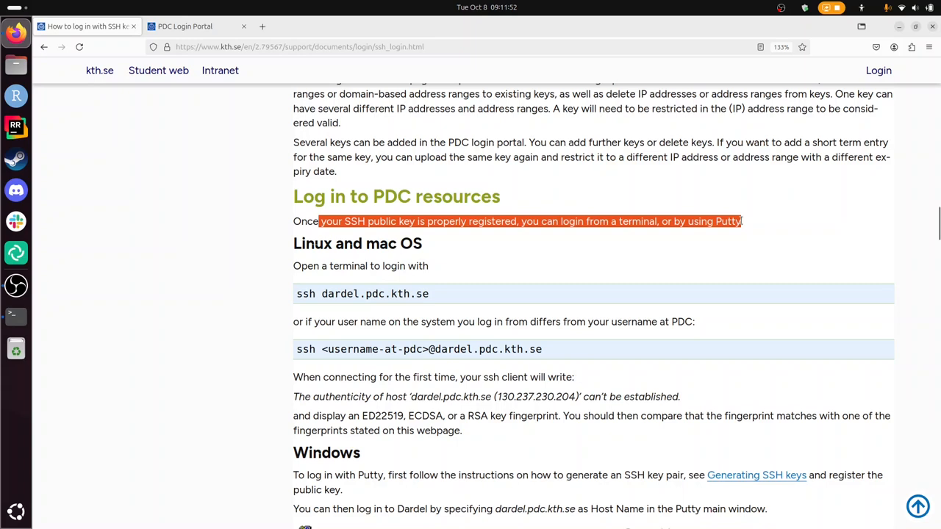
drag(370, 320, 567, 321)
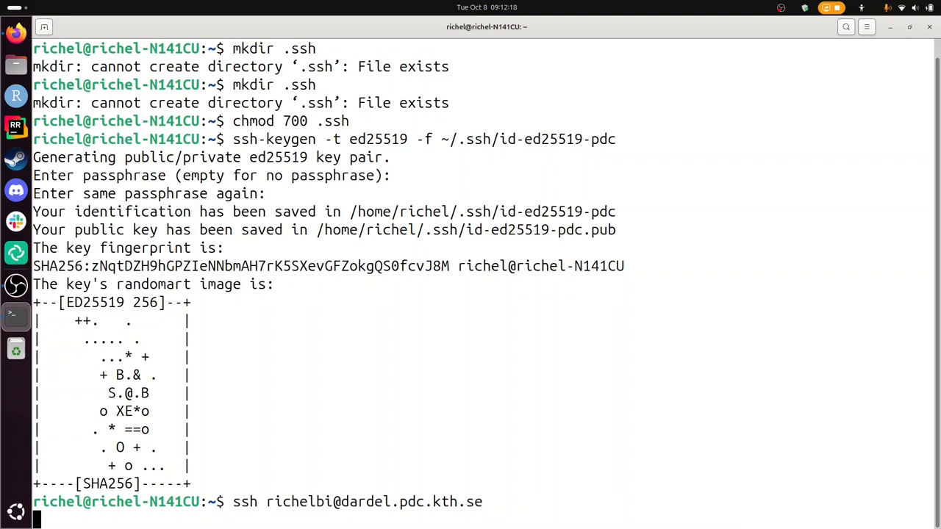
key(Return)
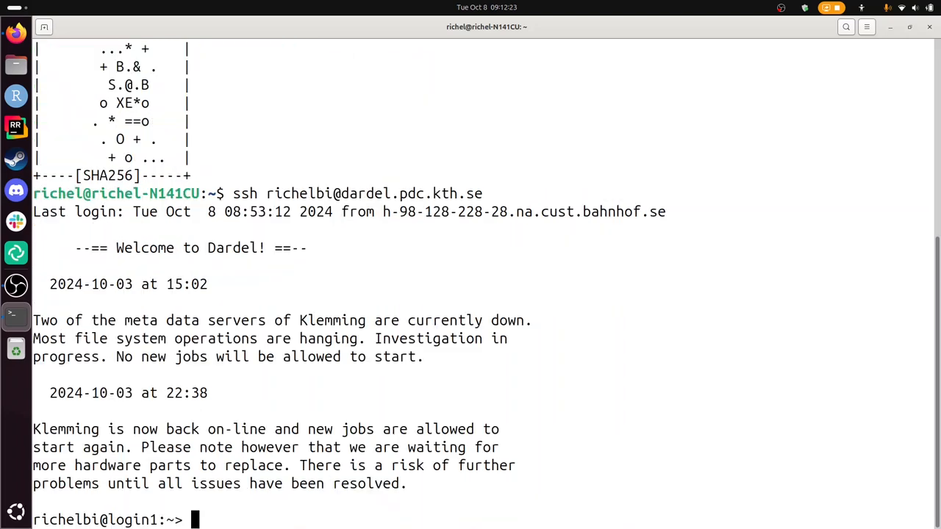